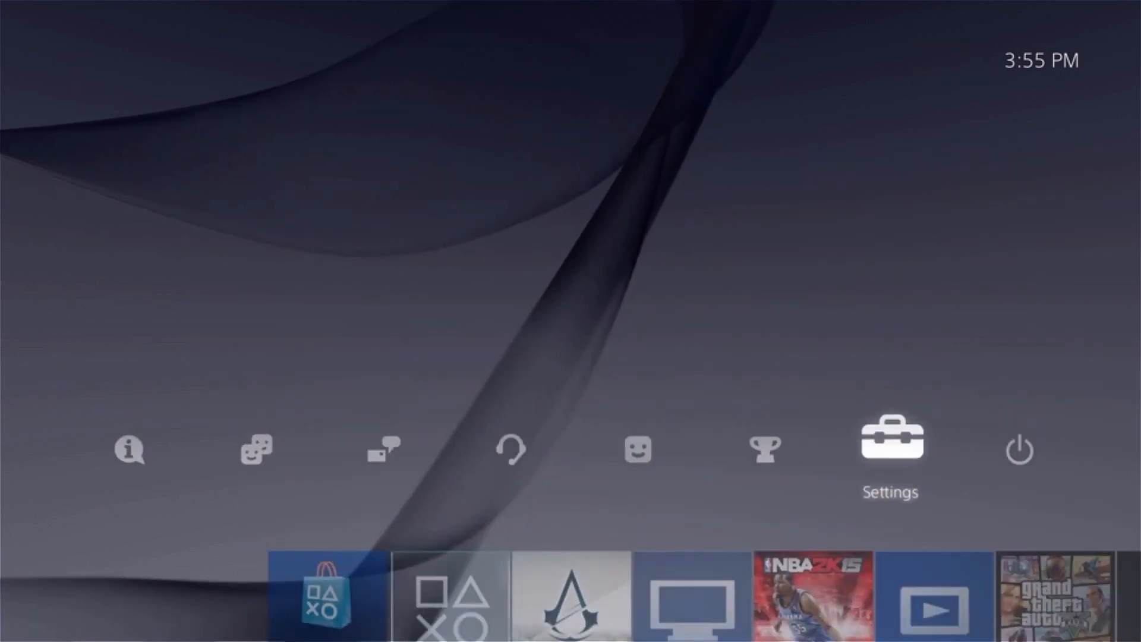
Navigate from PS4 Settings to the Remote Play Connection Settings page.
click(891, 440)
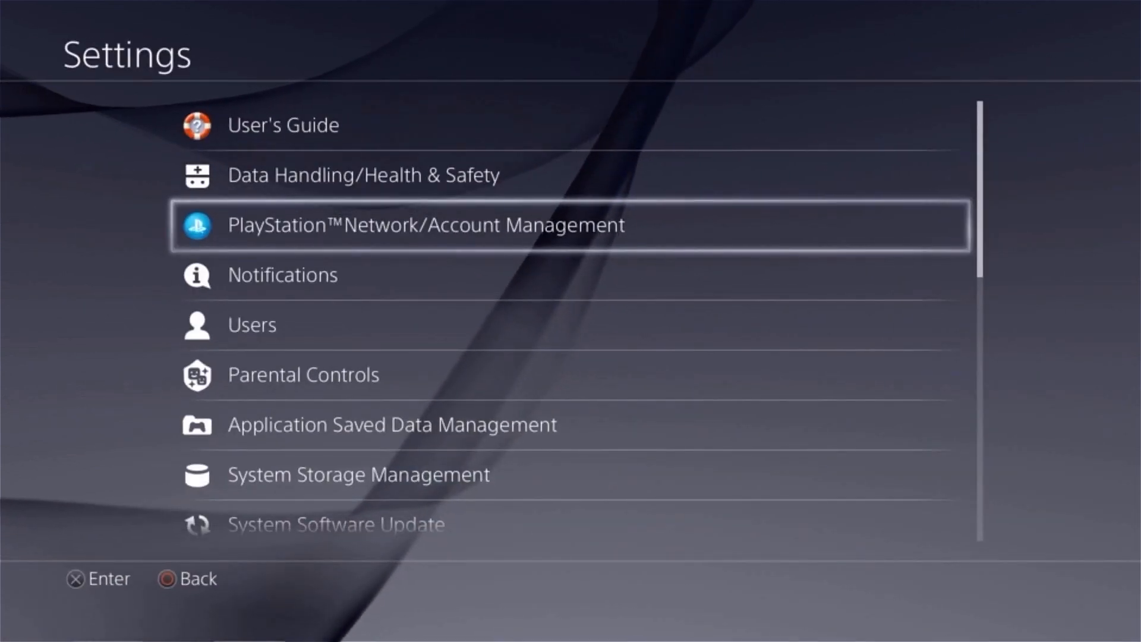
scroll(down, 3)
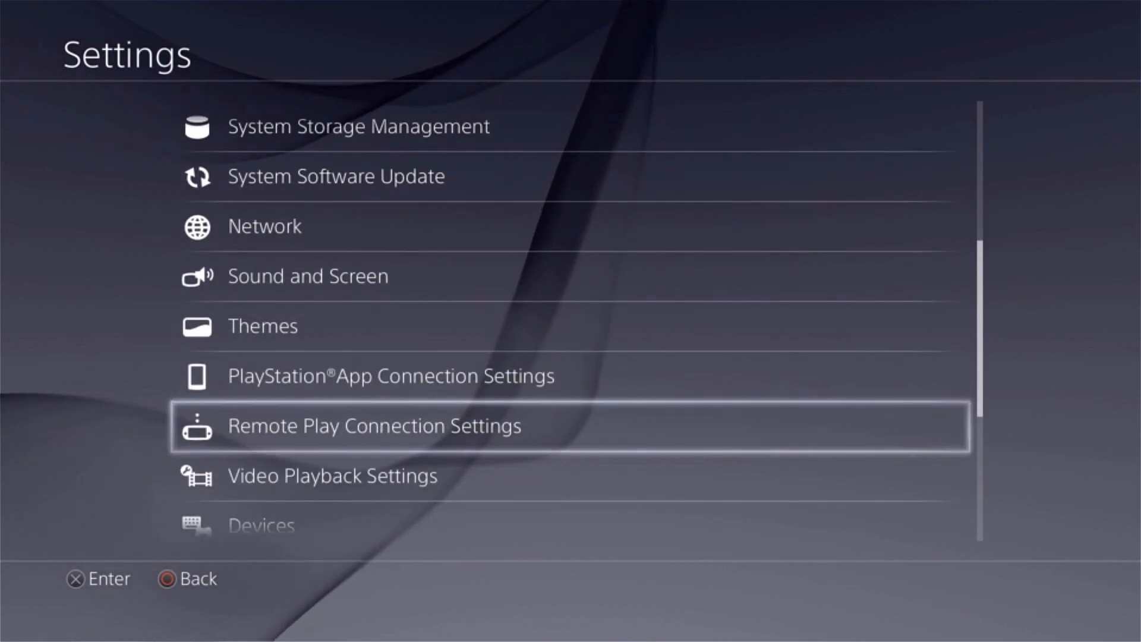
click(371, 426)
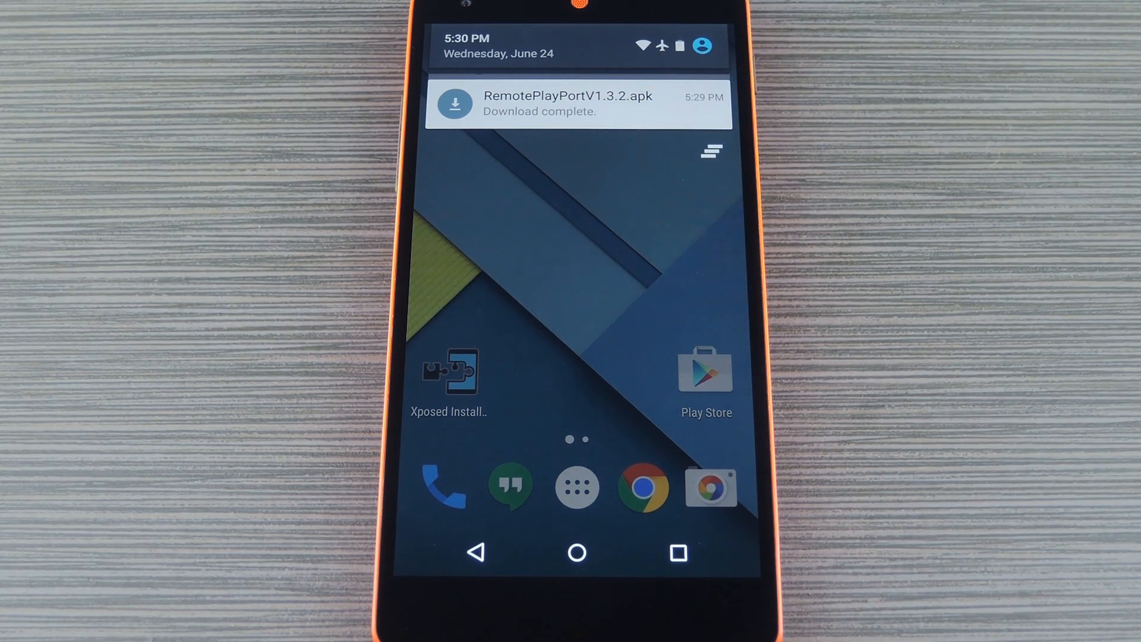
Install the downloaded RemotePlayPort APK and launch it to the DUALSHOCK 4 registration prompt.
click(579, 103)
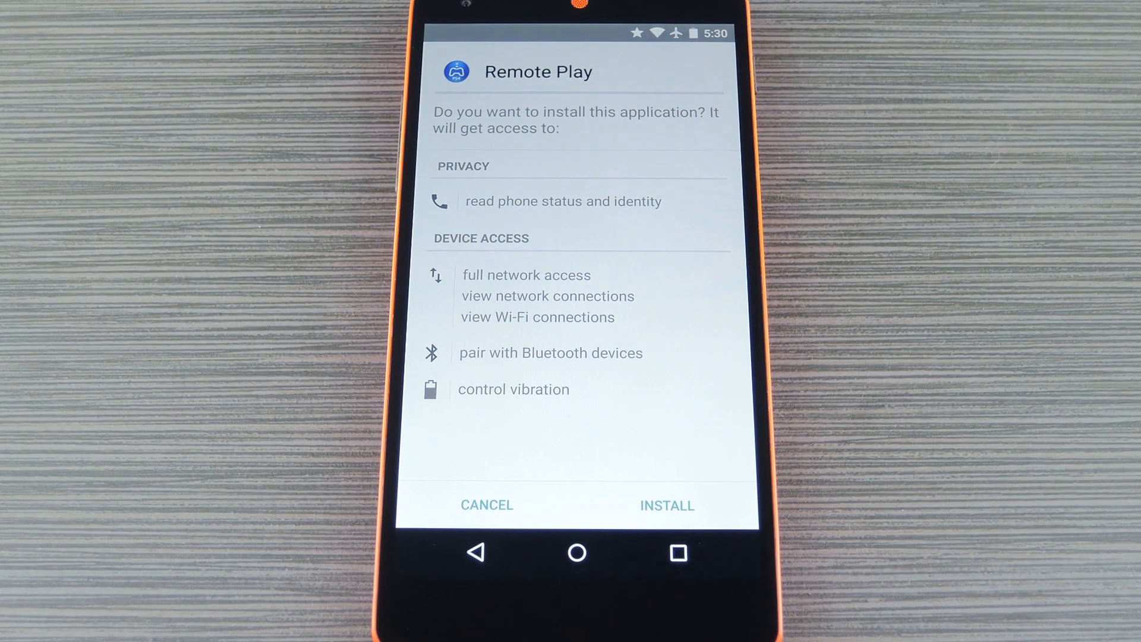
click(666, 504)
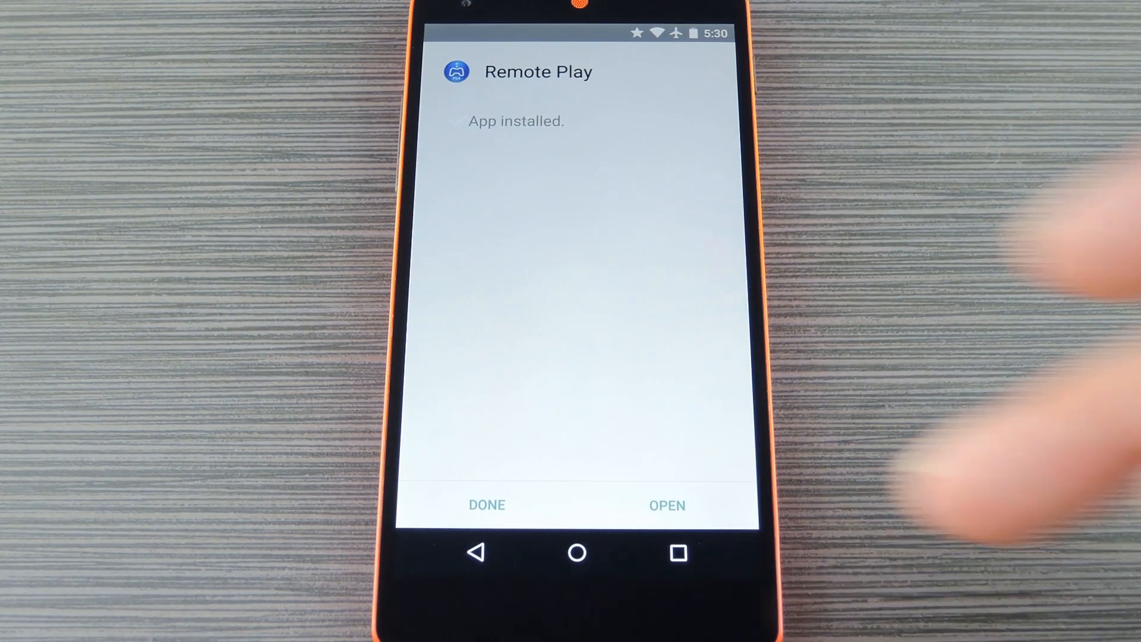
click(667, 505)
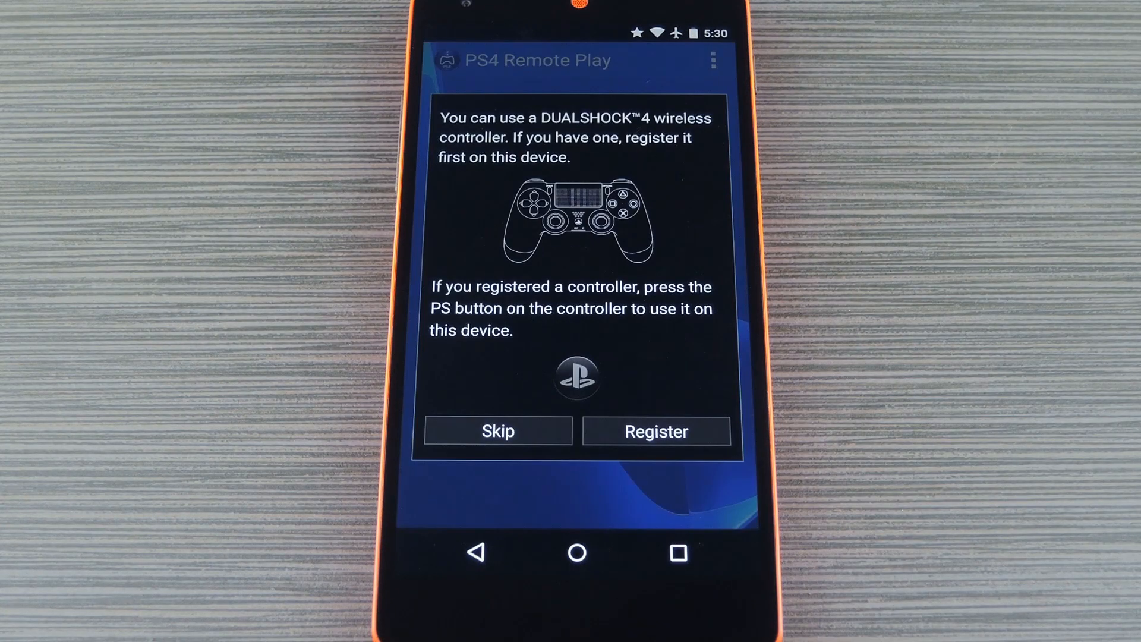